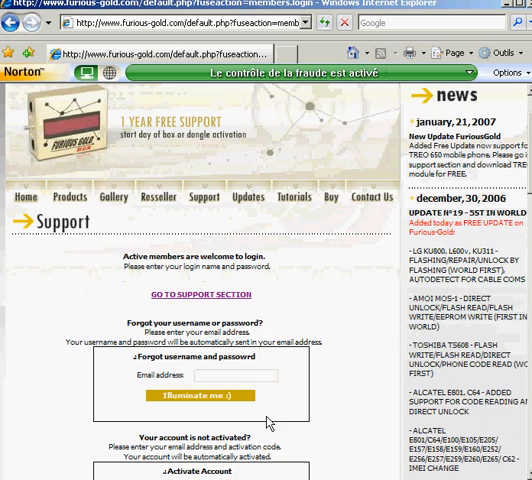
Step: Scroll the Support page down to the Activate Account form and enter the email address
{"action": "scroll", "scroll_direction": "down", "scroll_amount": 3}
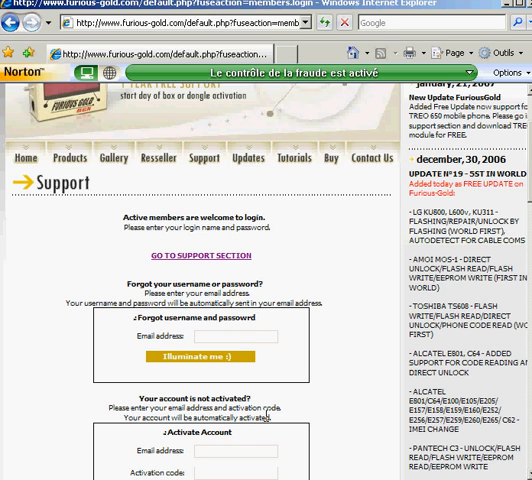
{"action": "scroll", "scroll_direction": "down", "scroll_amount": 3}
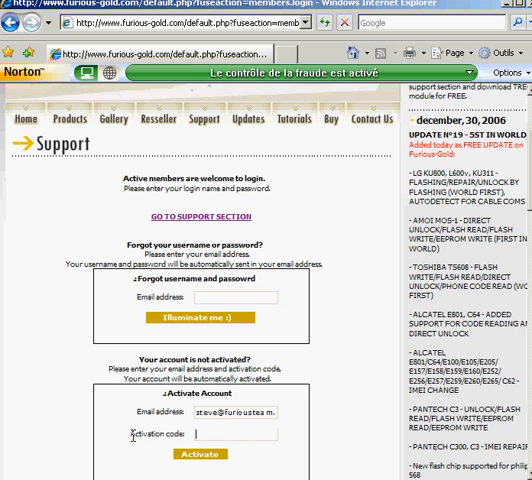
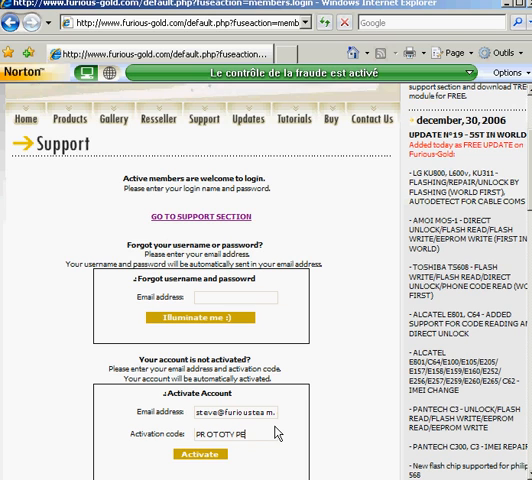
{"action": "scroll", "scroll_direction": "down", "scroll_amount": 3}
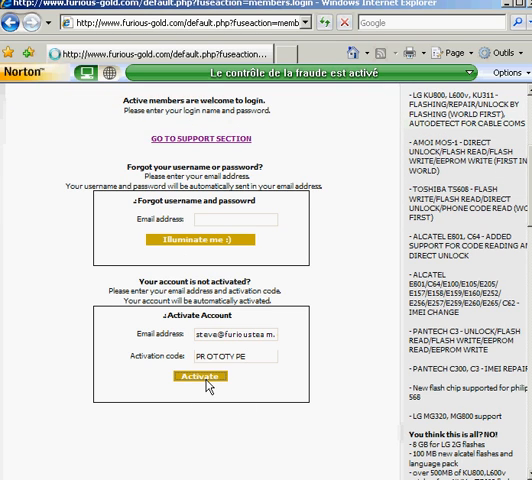
{"action": "left_click", "coordinate": [200, 376]}
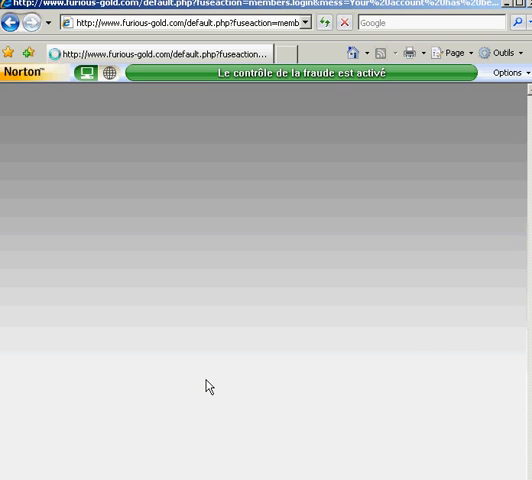